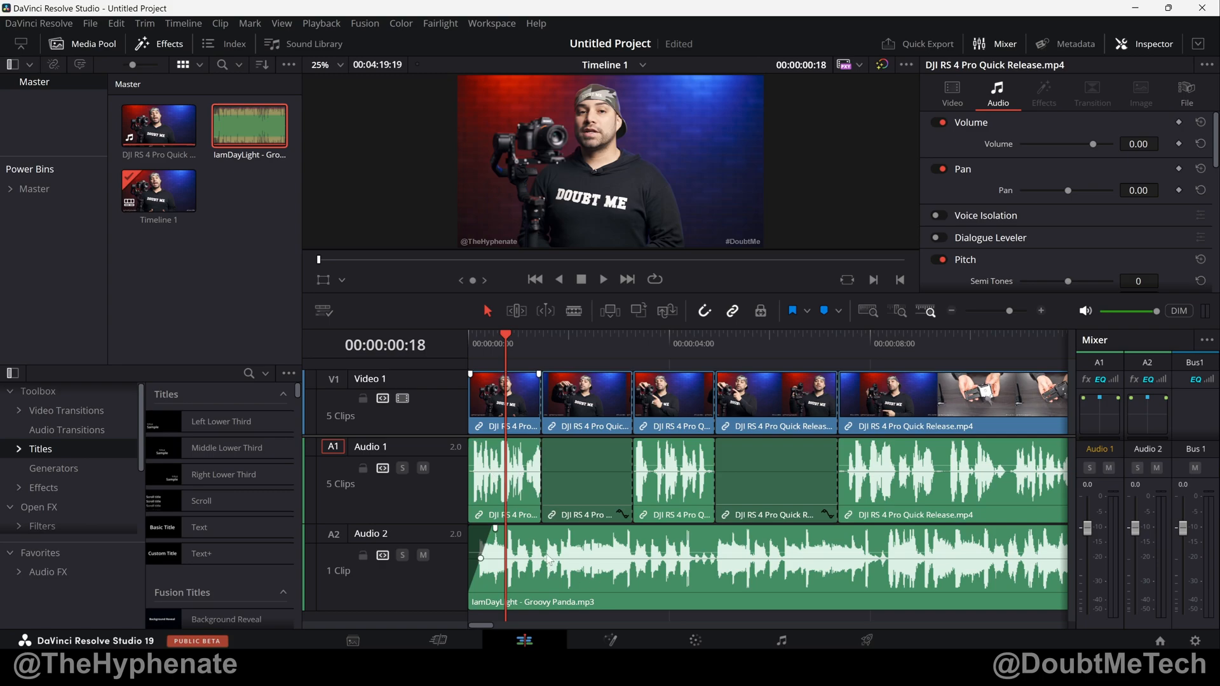
mouse_move(528, 589)
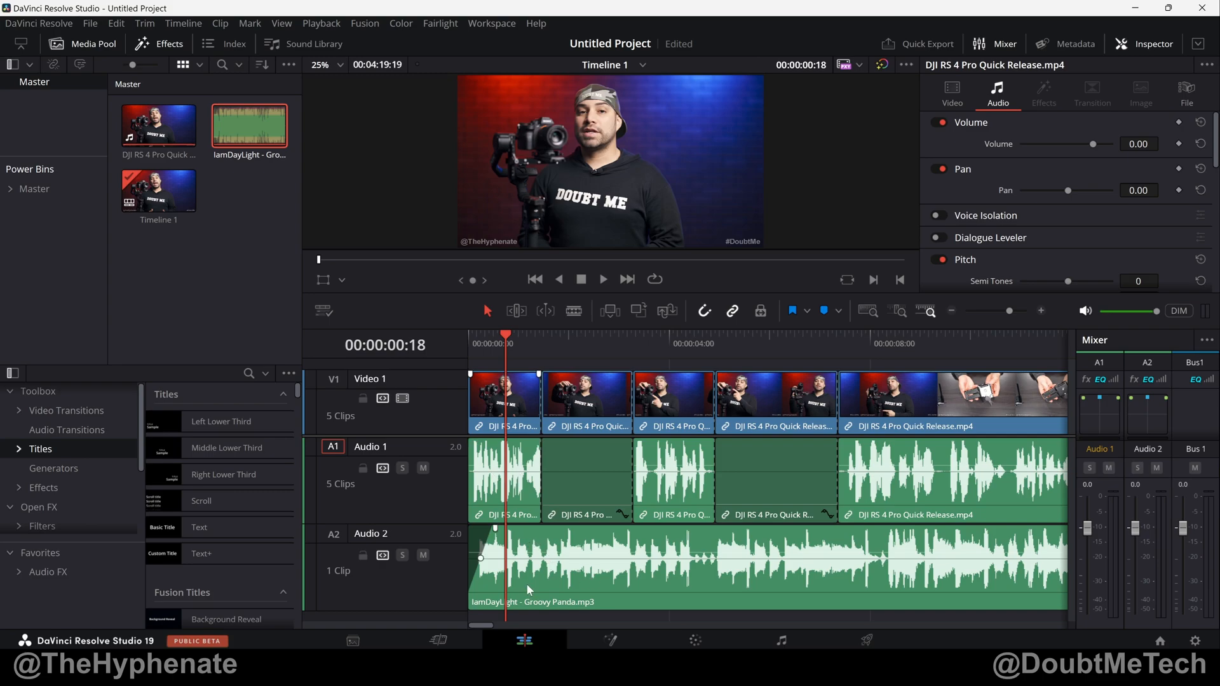
mouse_move(589, 474)
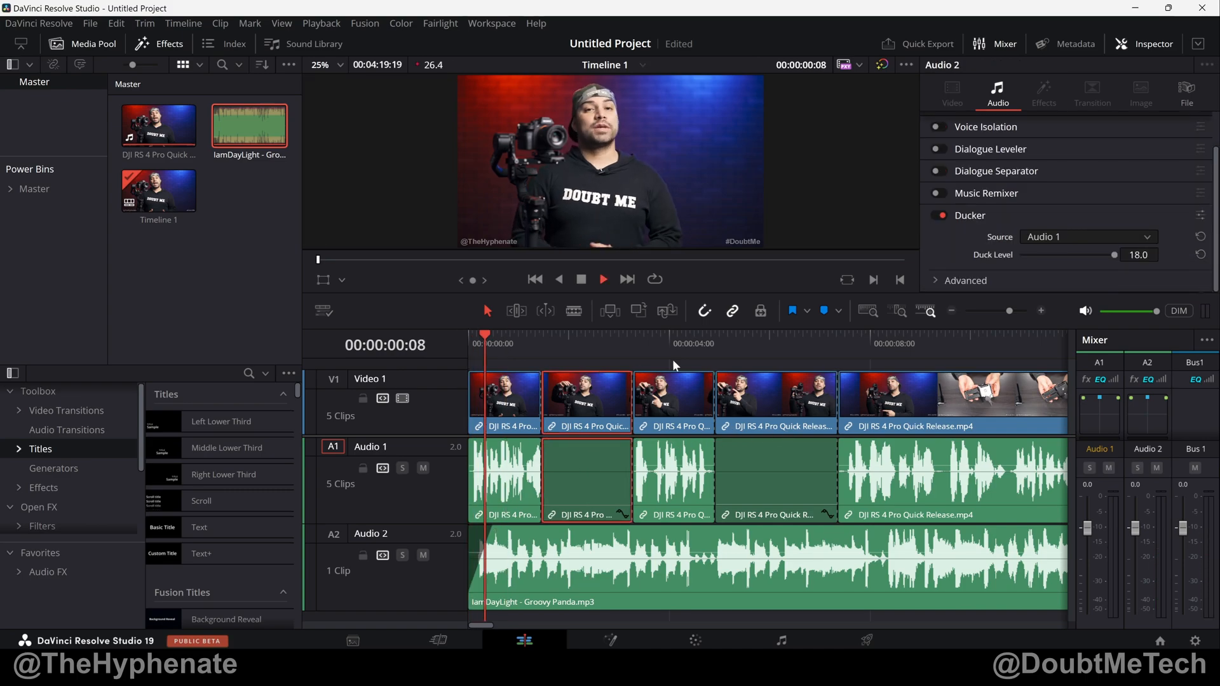
Select the second Audio 1 clip to view its −100 volume in the Inspector
click(603, 278)
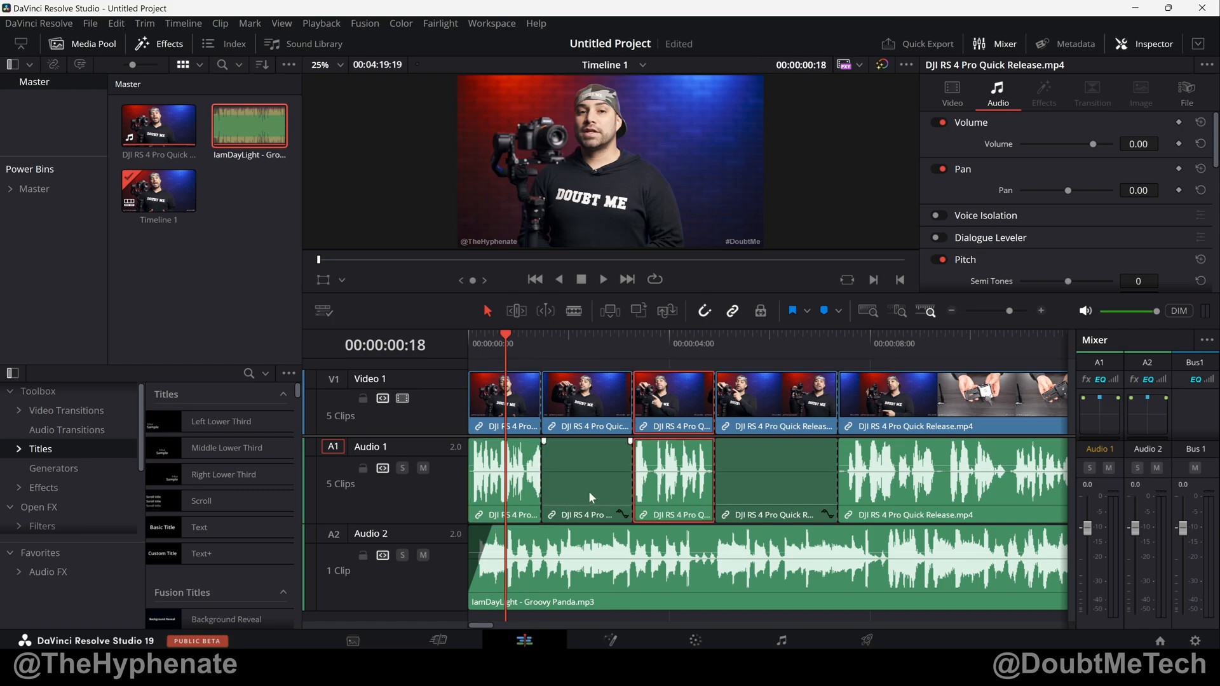
click(586, 478)
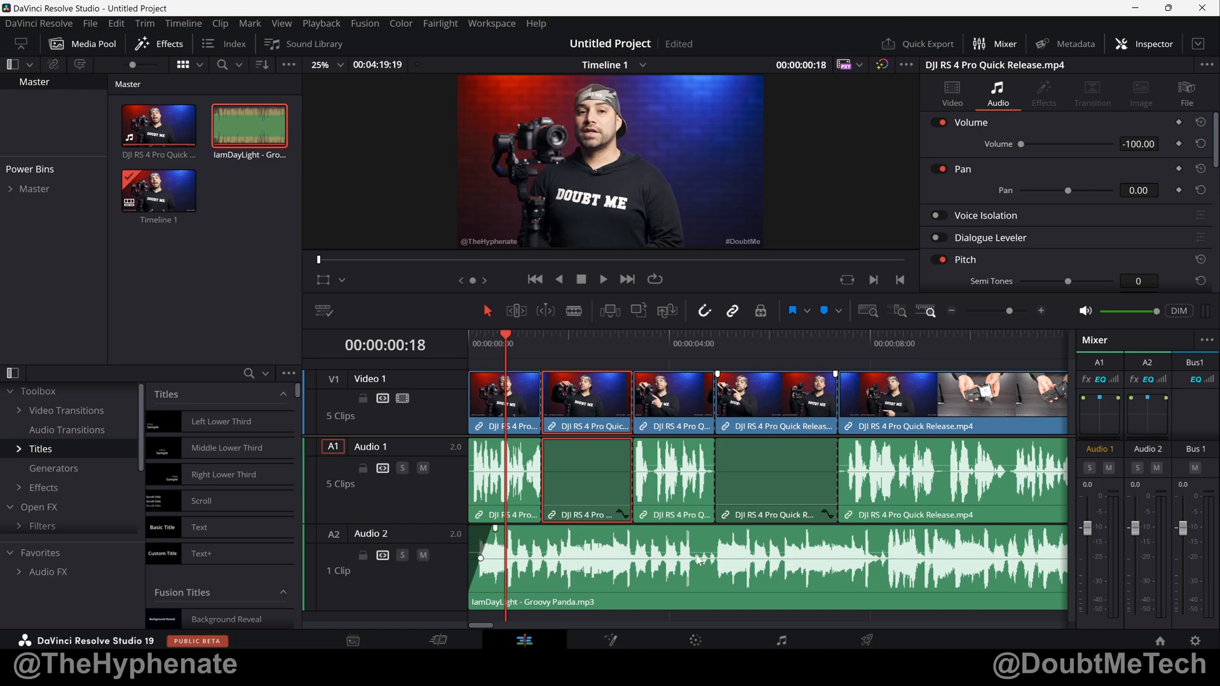
mouse_move(382, 555)
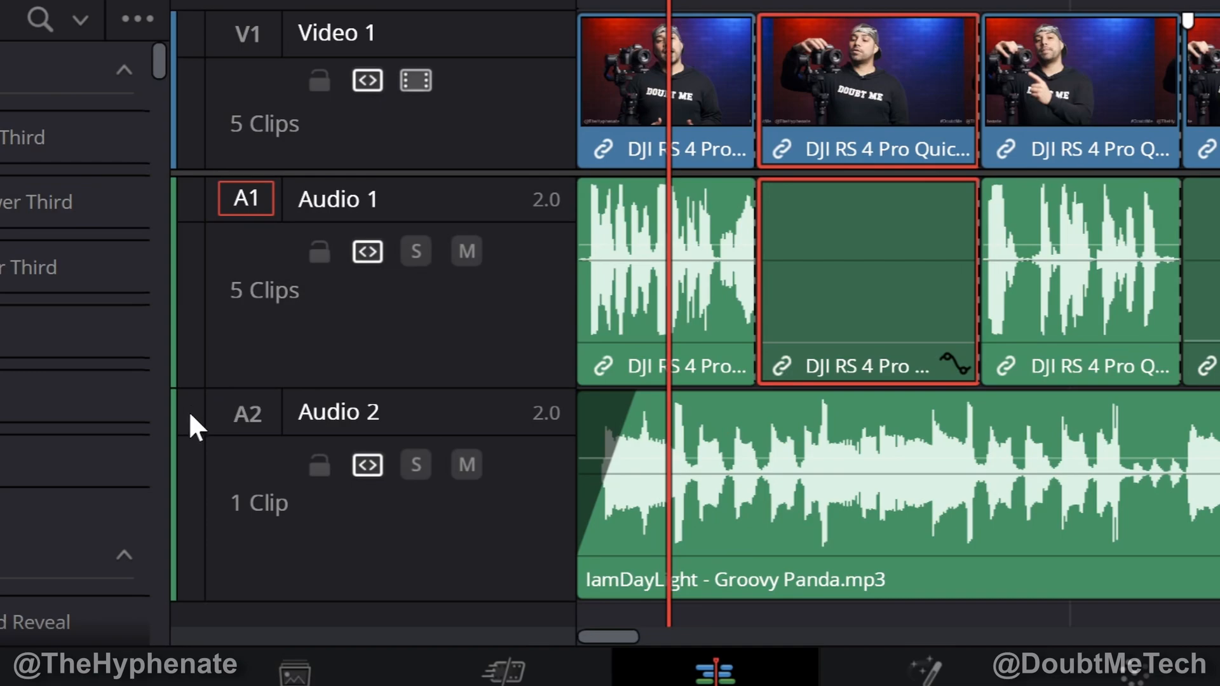
Select the Audio 2 music track to show its Ducker settings in the Inspector
click(186, 428)
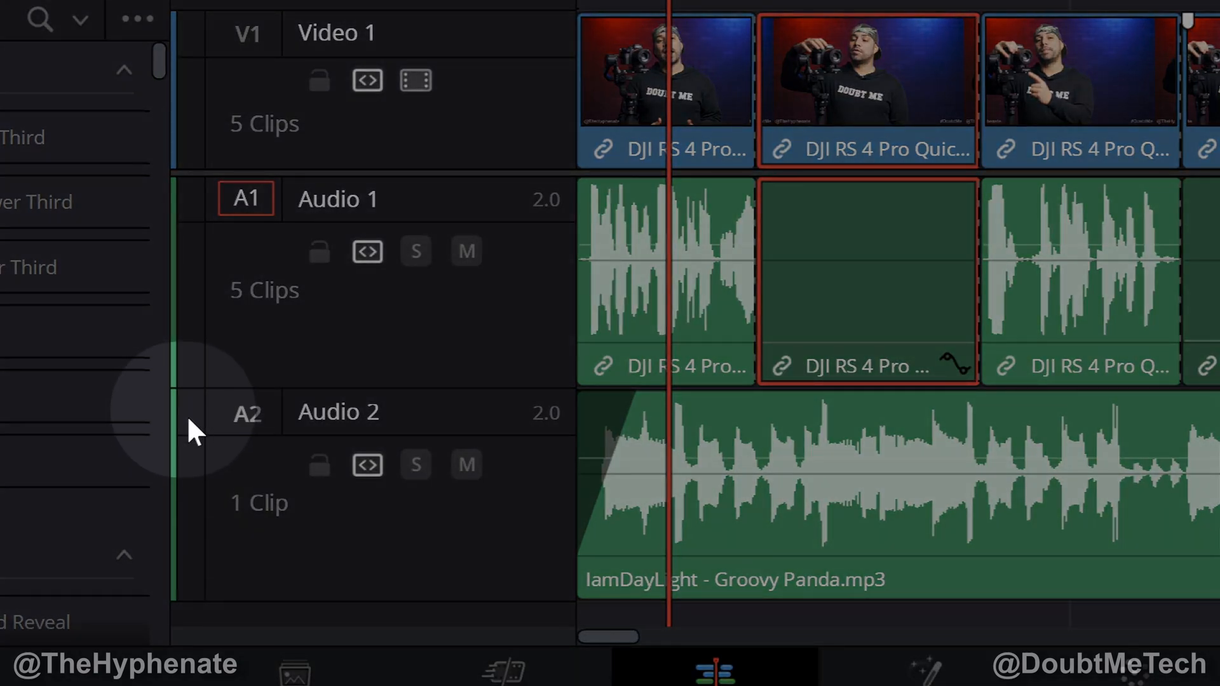
mouse_move(263, 439)
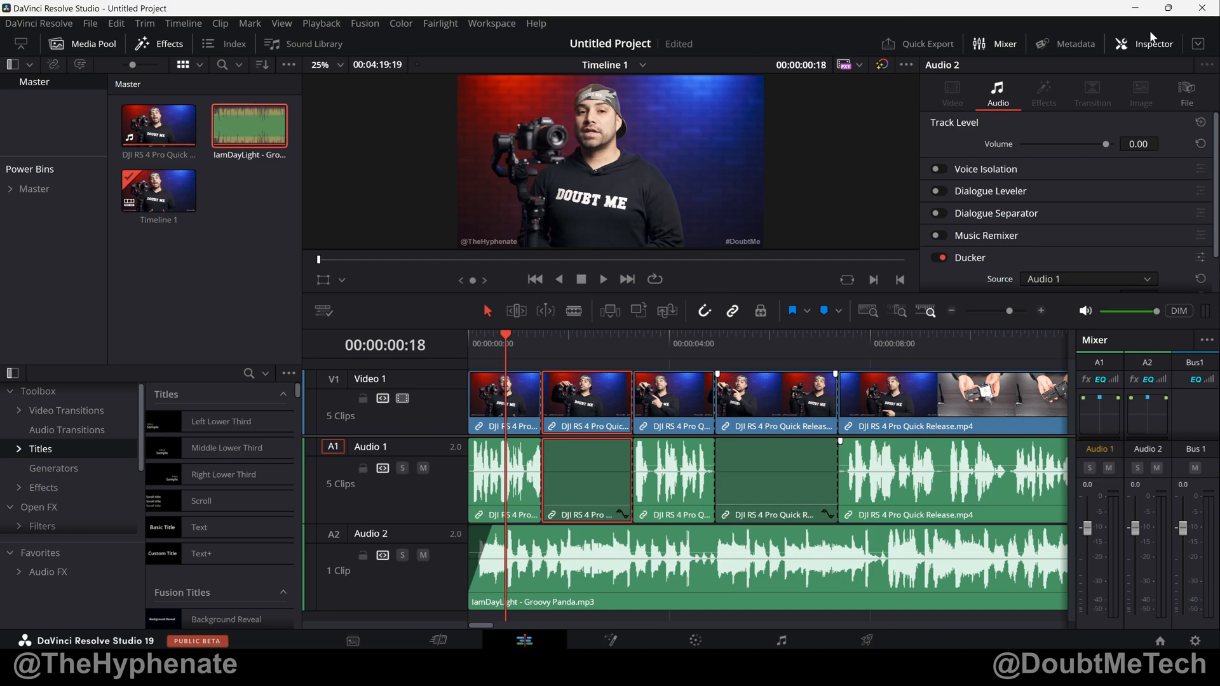
mouse_move(1038, 167)
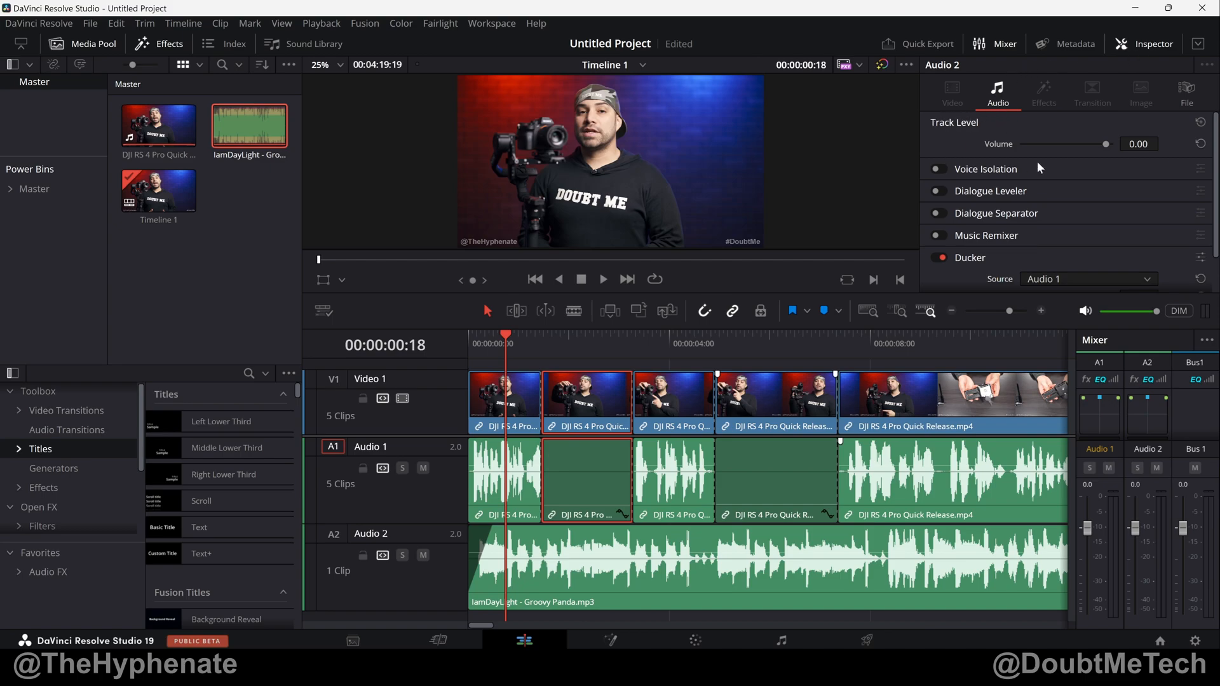
mouse_move(1057, 260)
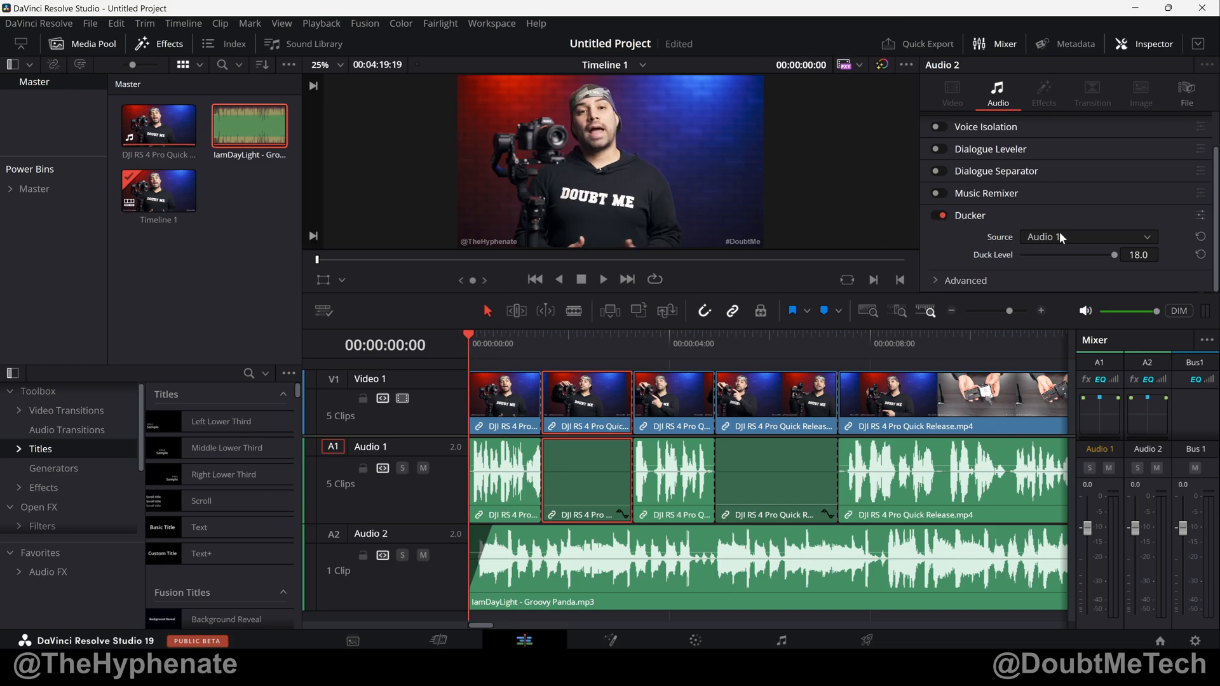
Set the Ducker source to Audio 1, trying duck levels 0 and 10 before returning to 18
click(1085, 237)
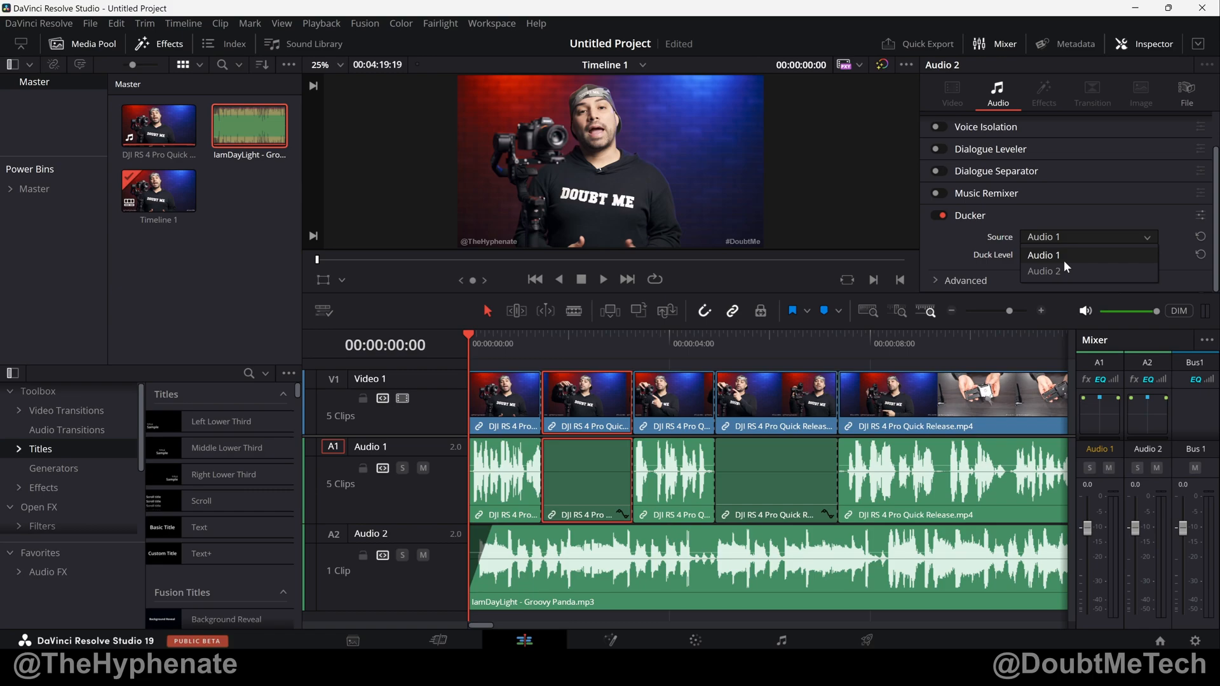
click(1044, 254)
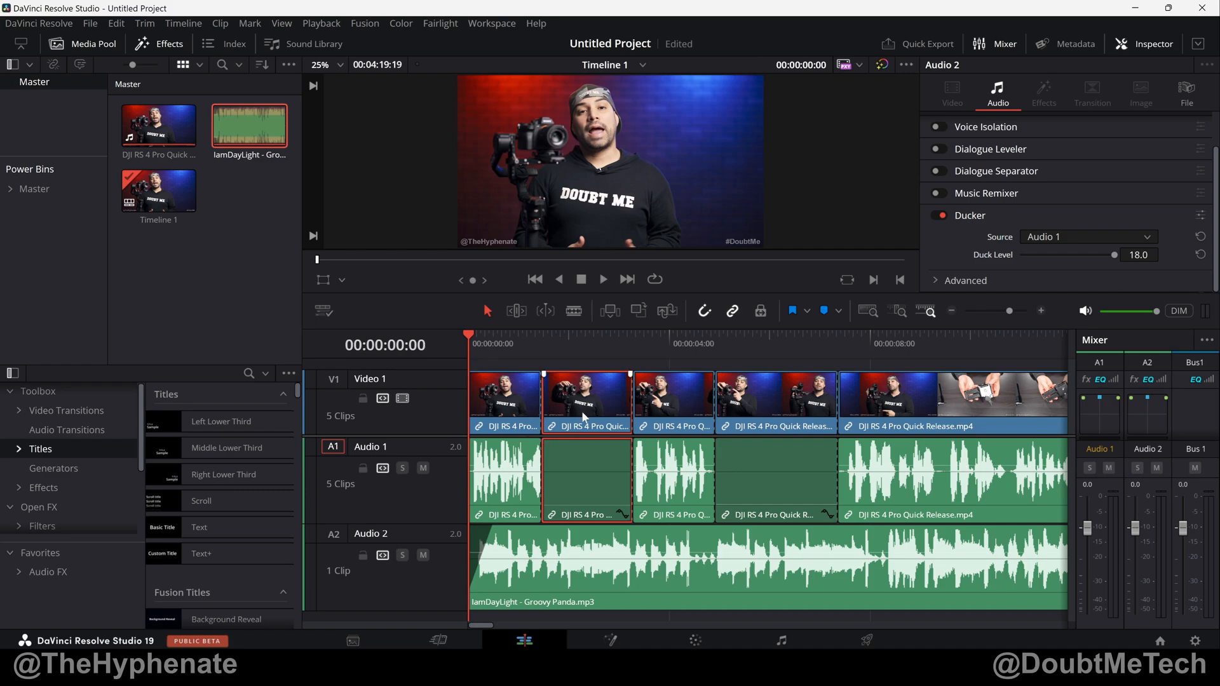
drag(1098, 255, 1021, 254)
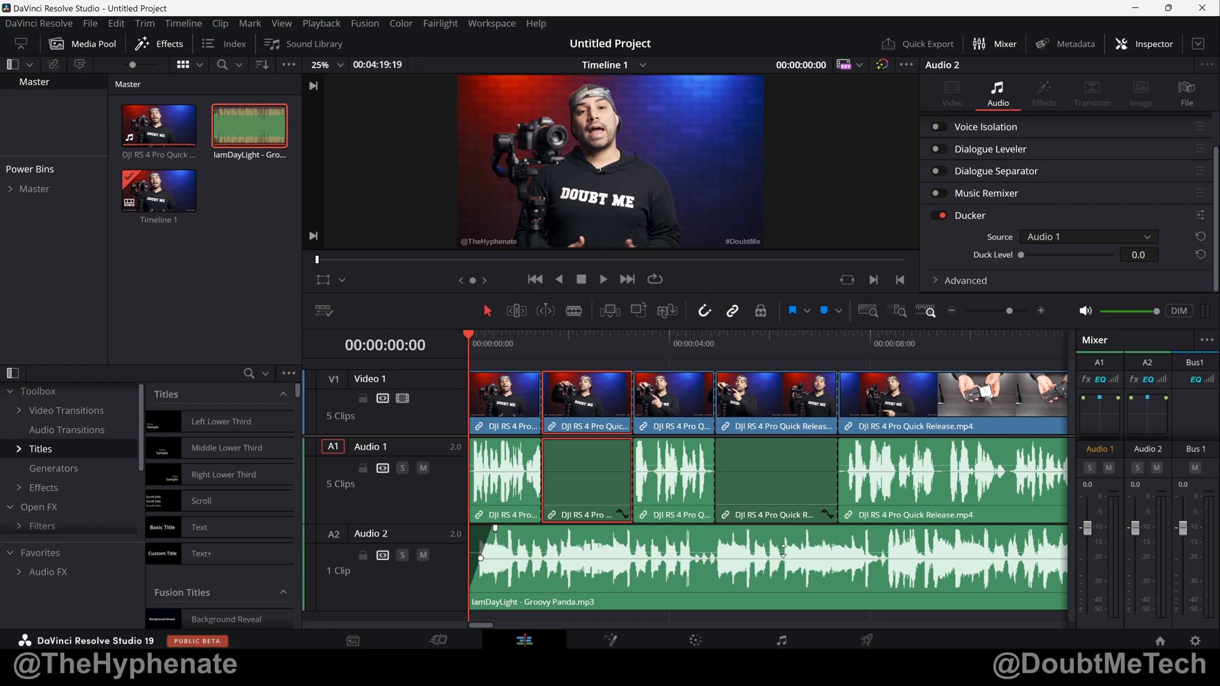
drag(1021, 254, 1074, 254)
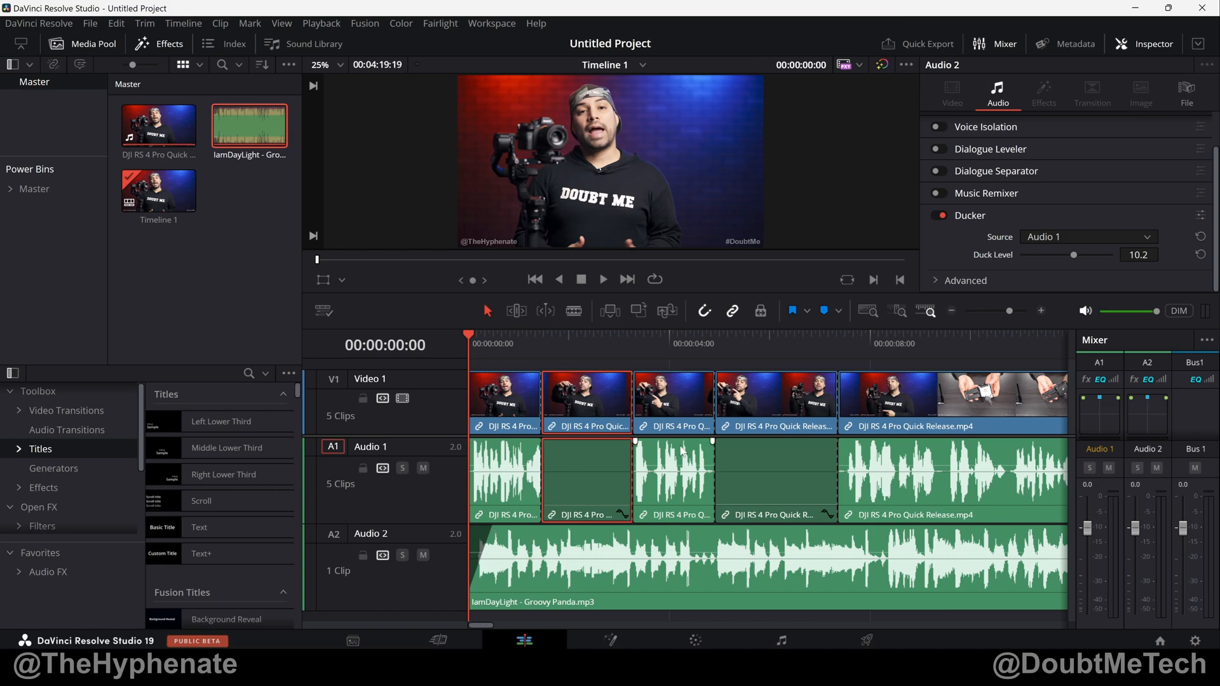
mouse_move(502, 480)
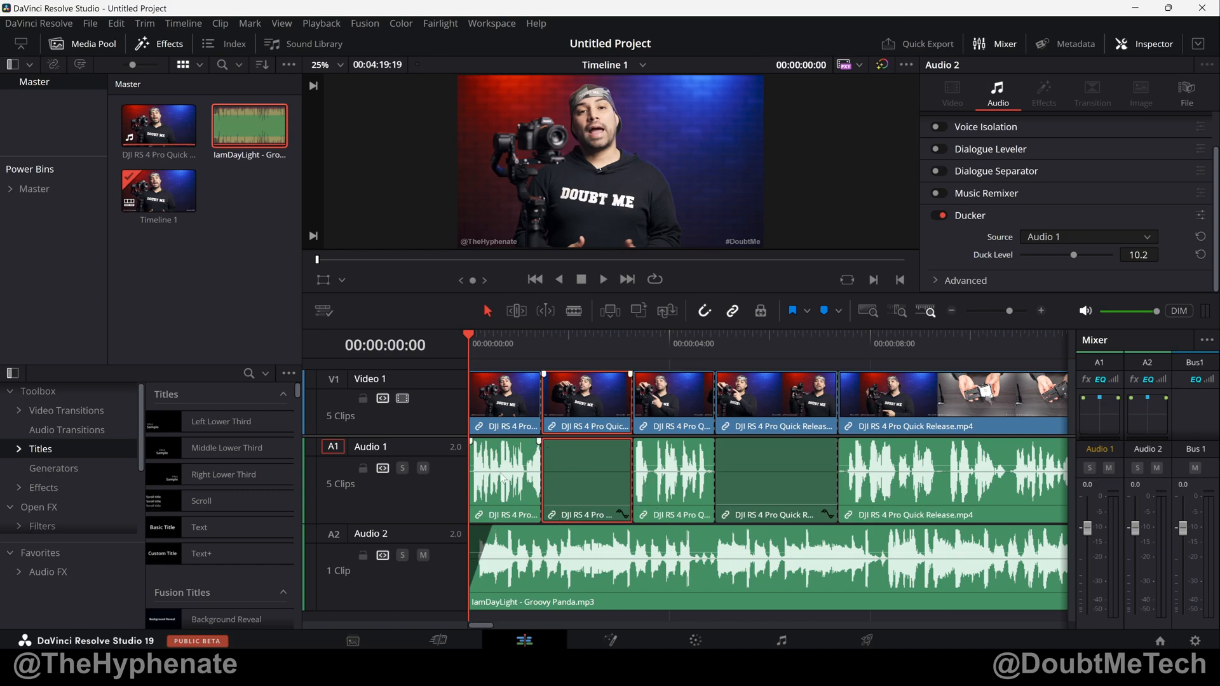
drag(1074, 255, 1113, 254)
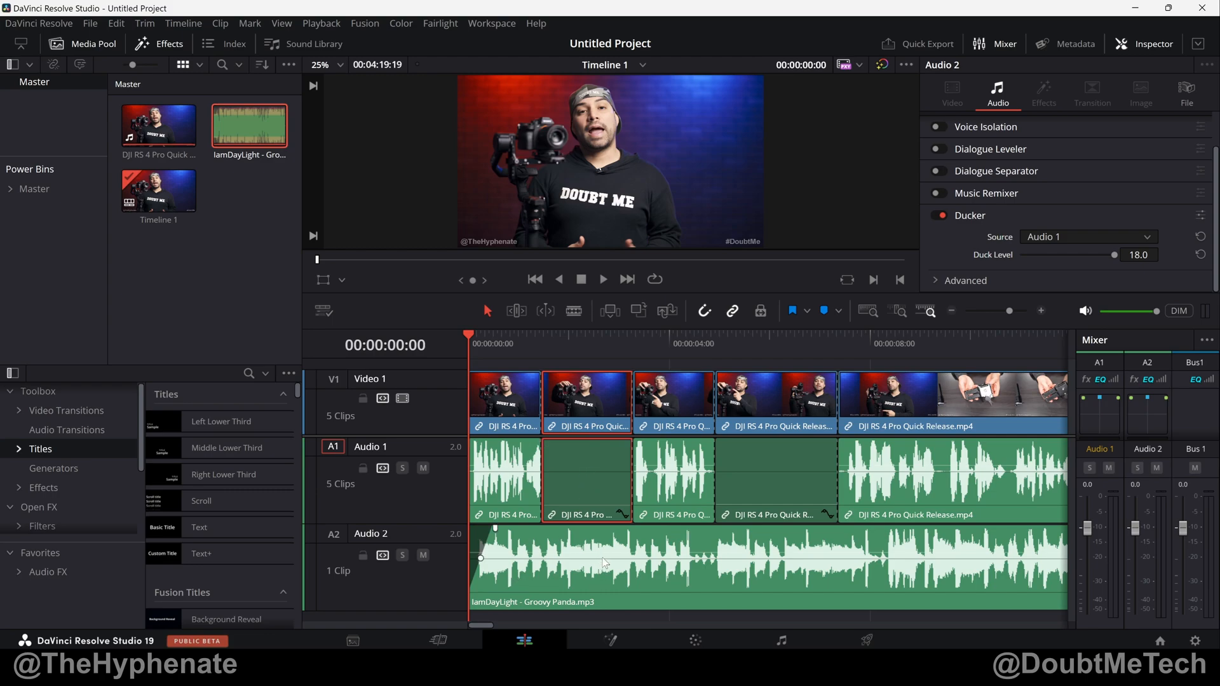
Raise the second Audio 1 clip's volume line from −26 dB to about −22.66 dB
click(585, 478)
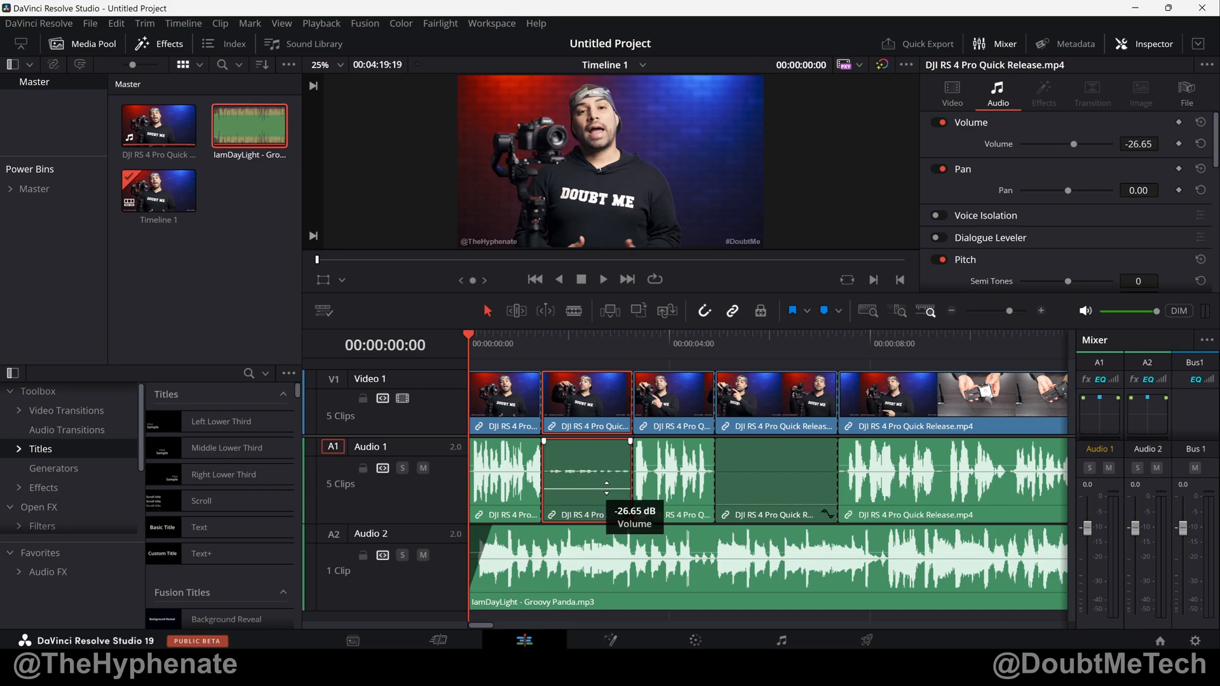
drag(587, 485, 587, 475)
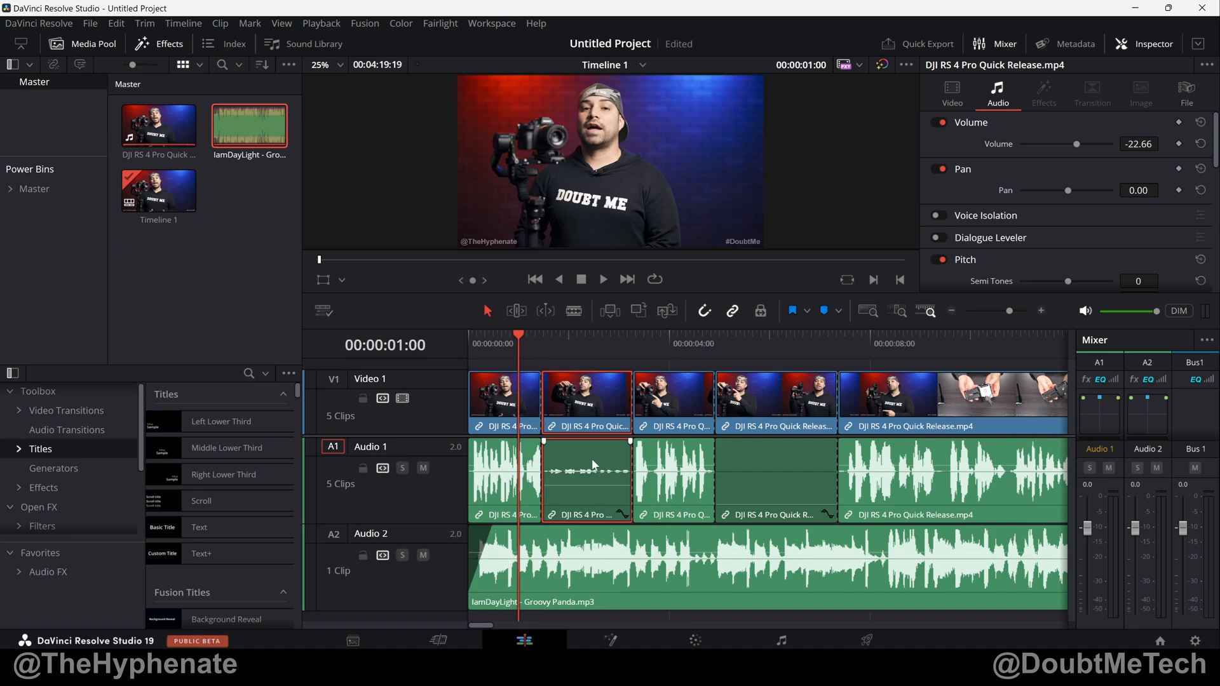
drag(587, 465, 587, 483)
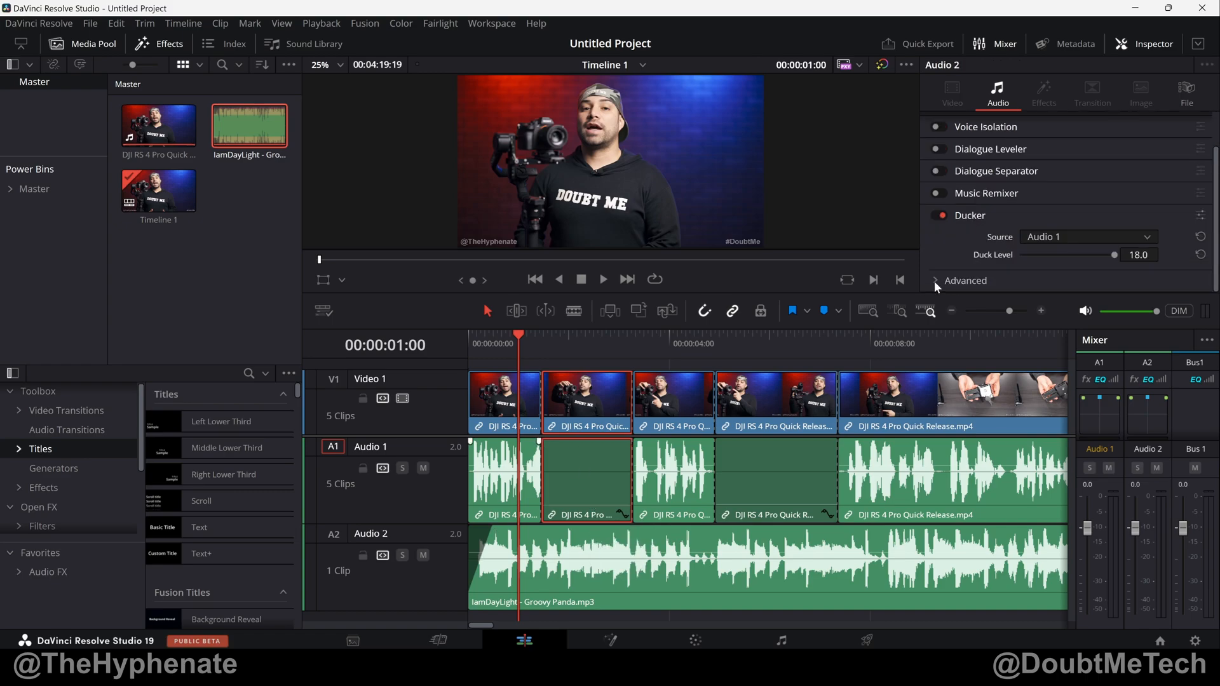
Expand the Ducker's Advanced section showing lookahead 183, rise 427, hold 221, recovery 473
click(936, 281)
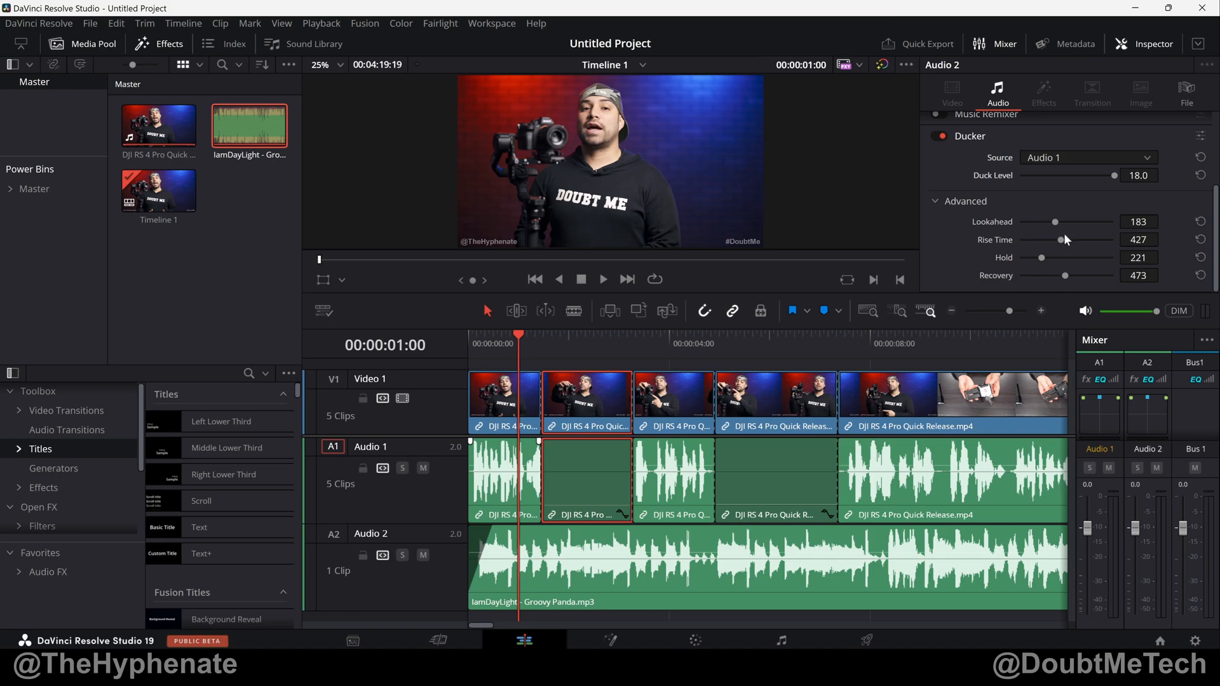
mouse_move(1062, 275)
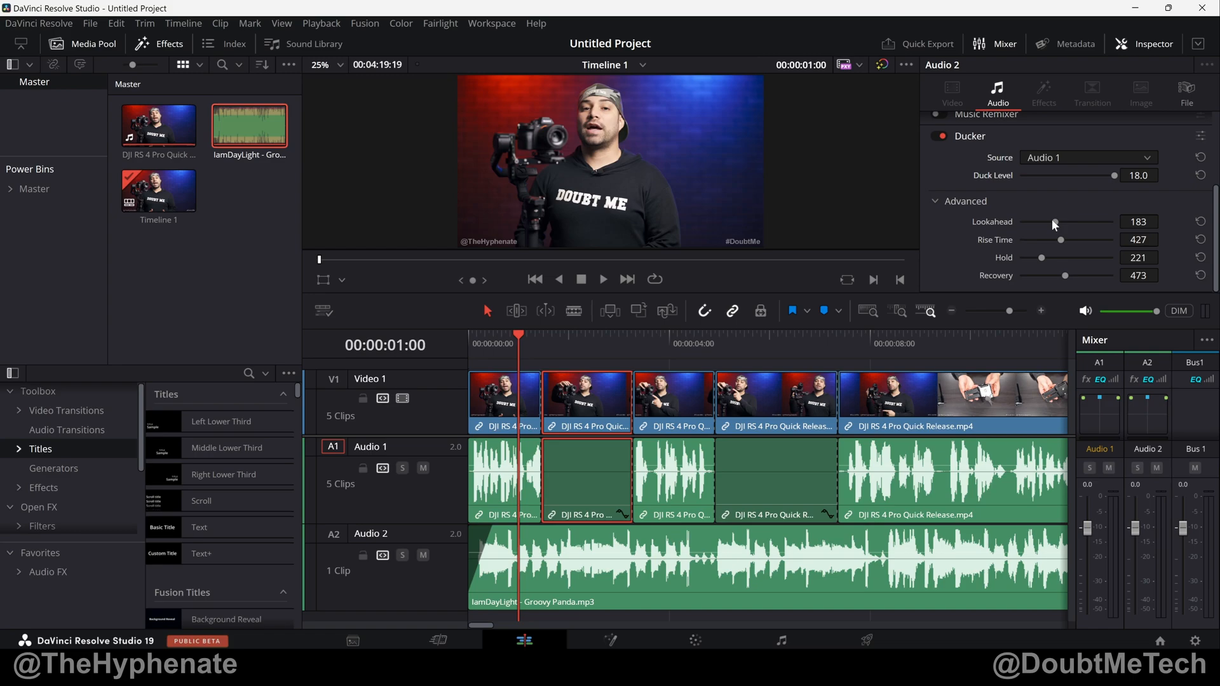
mouse_move(1069, 225)
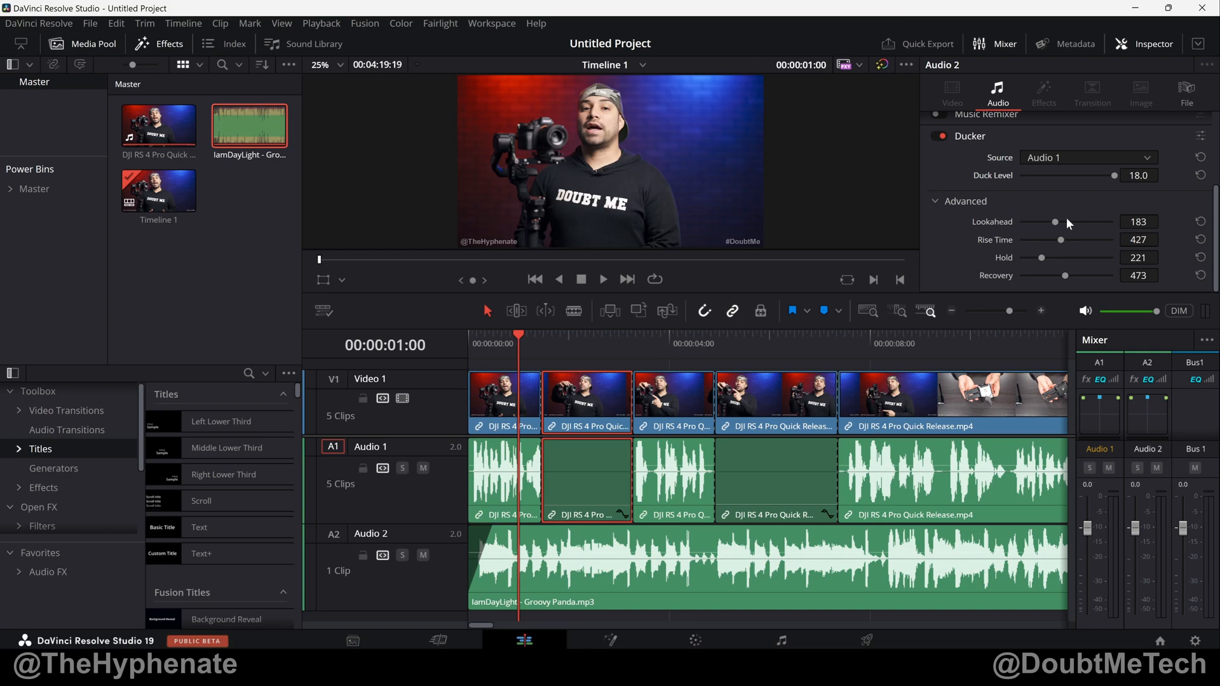
mouse_move(1047, 267)
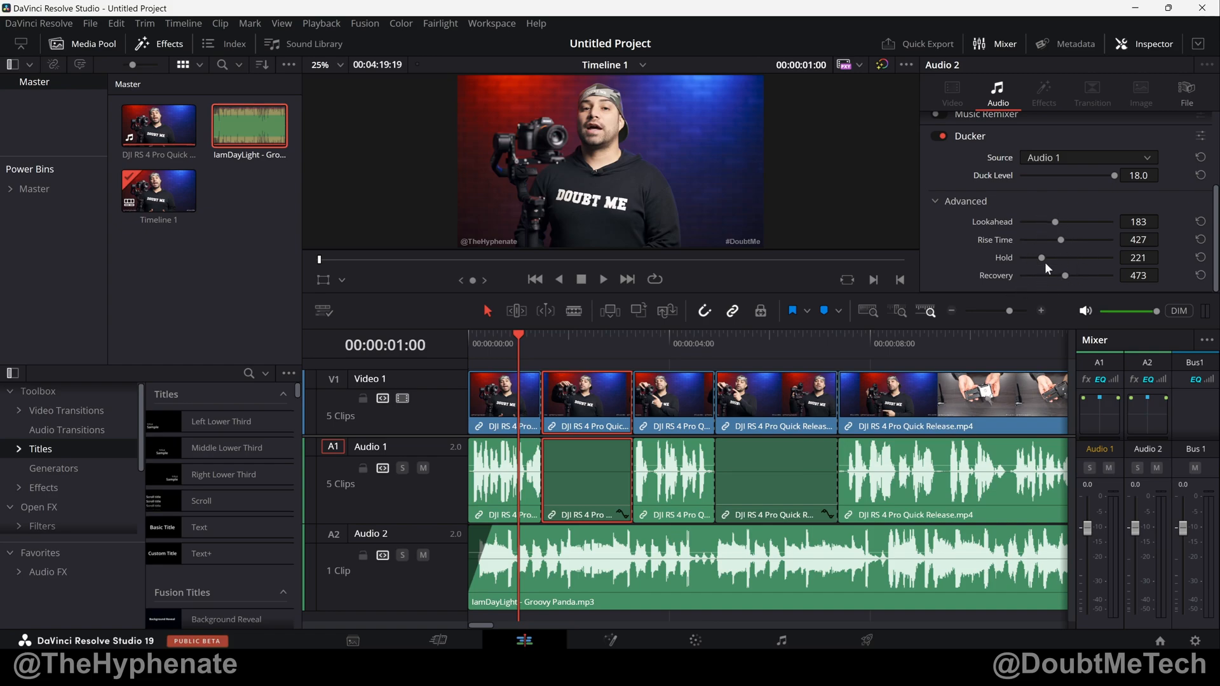
mouse_move(779, 458)
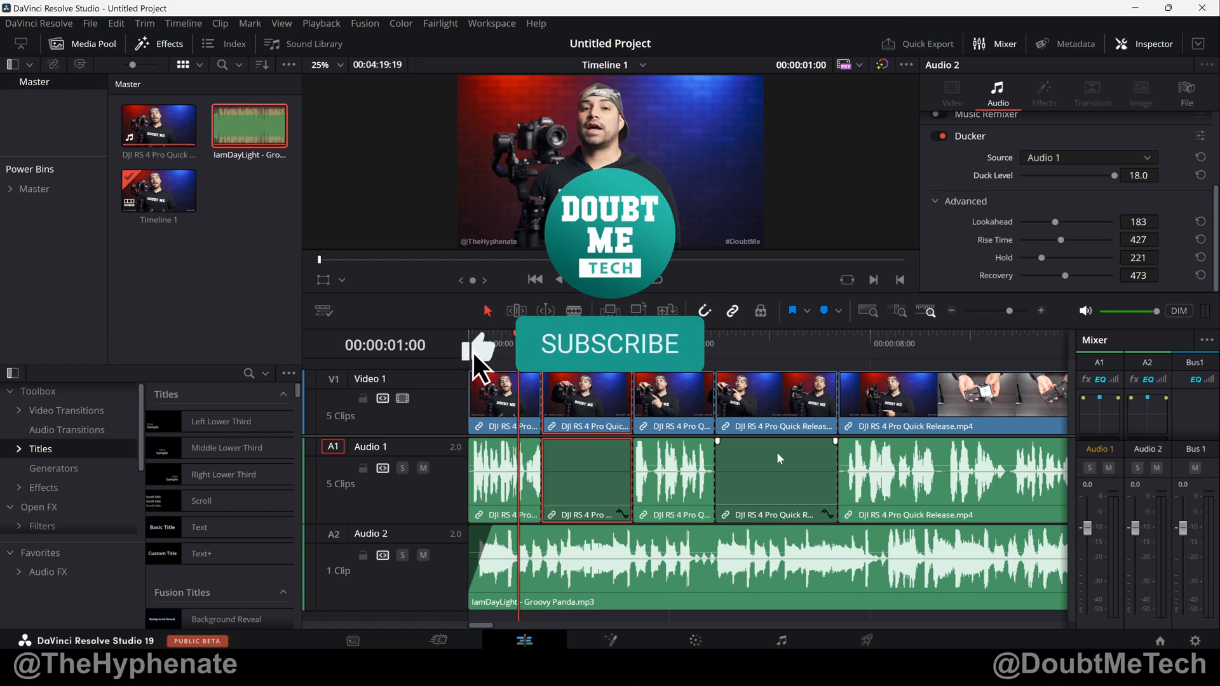
mouse_move(629, 366)
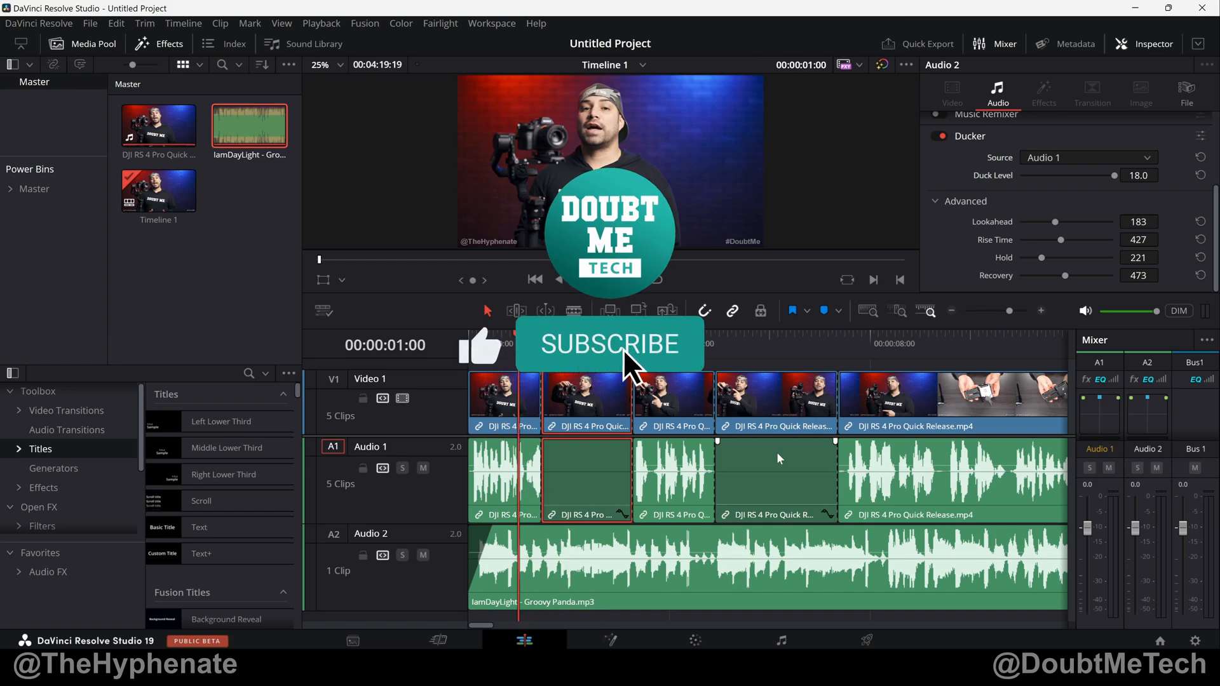